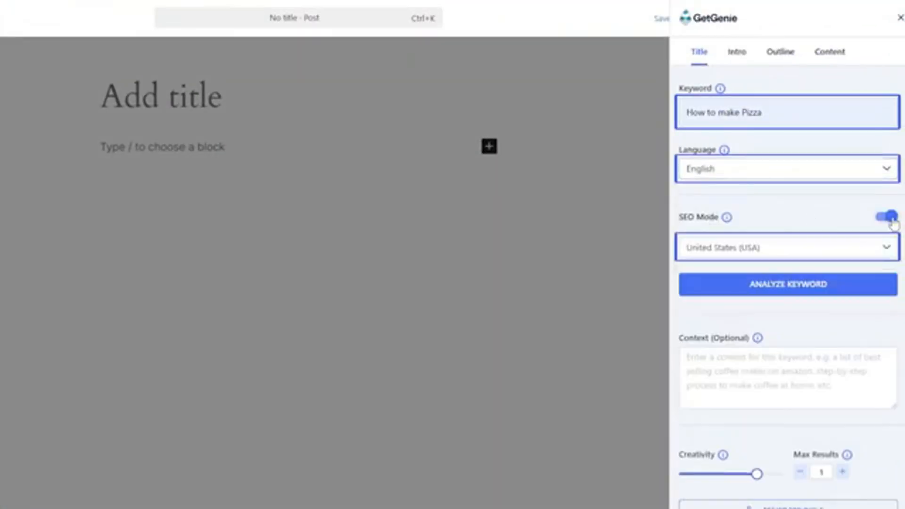
Run keyword analysis on 'How to make Pizza' for related keywords, search volumes and costs.
click(786, 284)
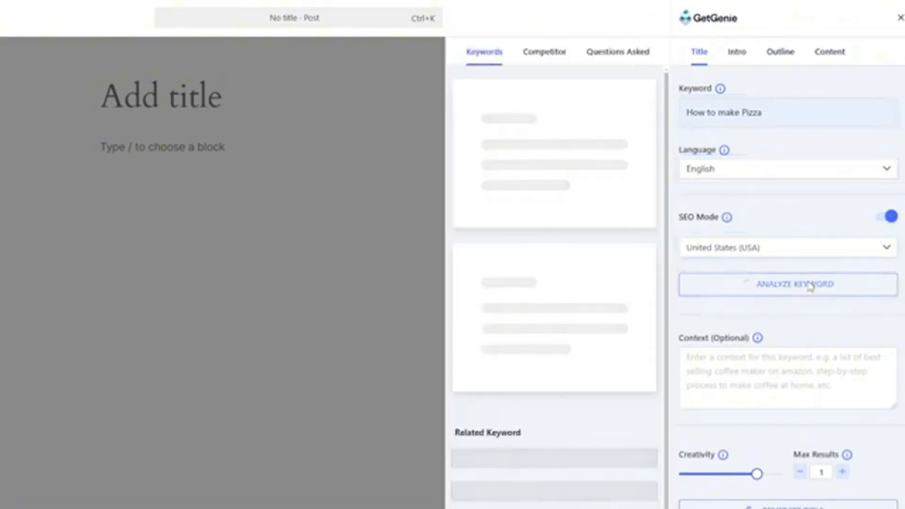
click(787, 283)
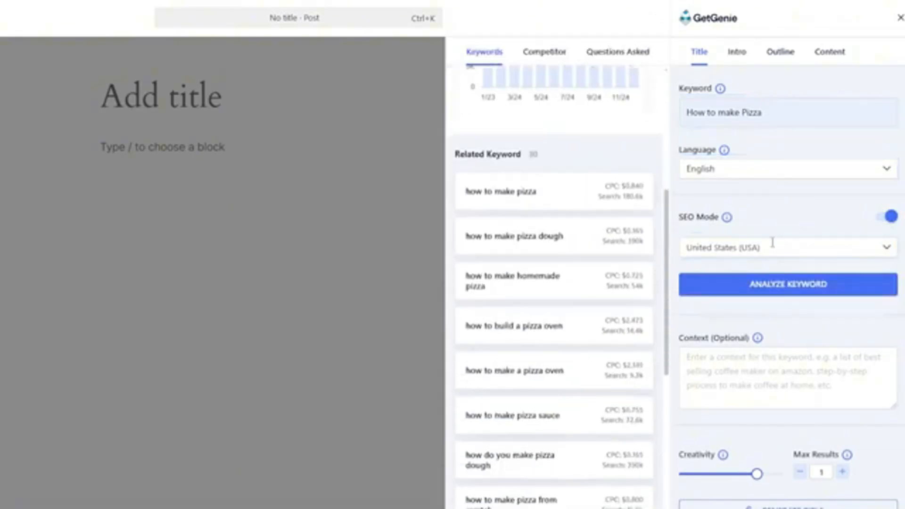
Raise the Creativity slider and generate three title suggestions for the pizza keyword.
scroll(down, 3)
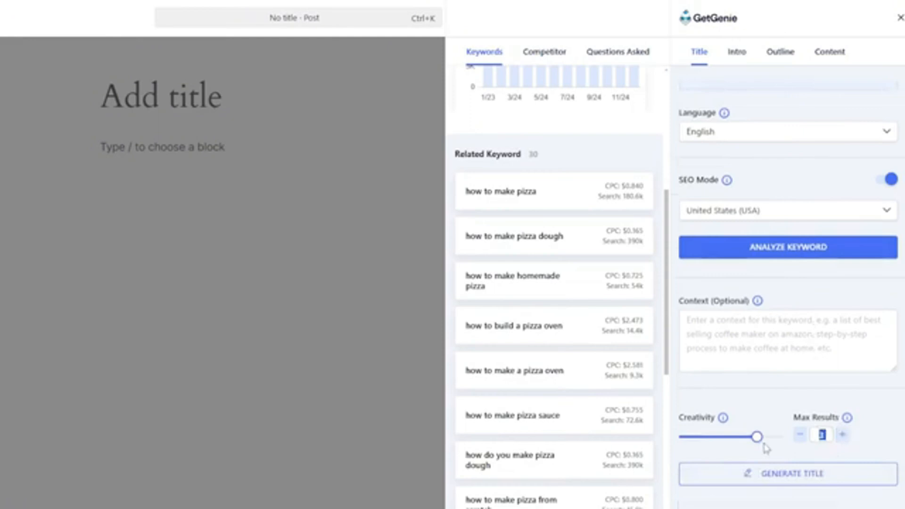
click(786, 473)
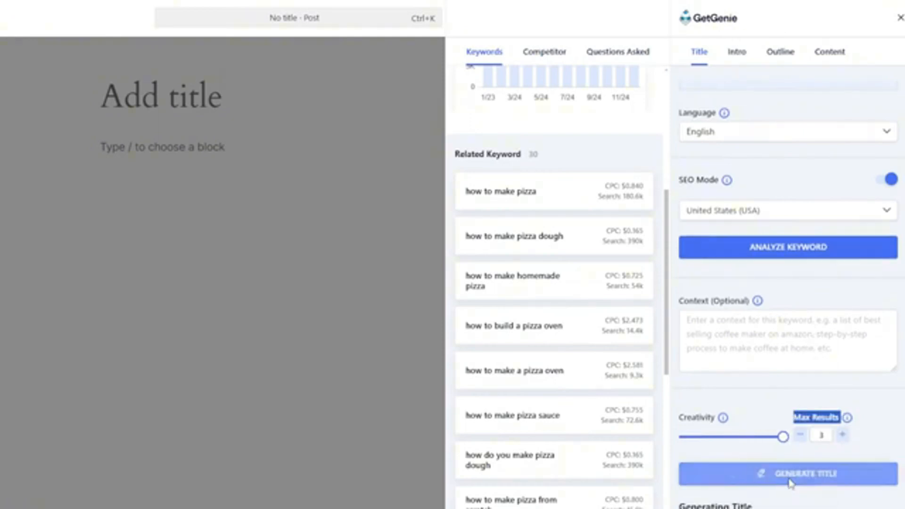
click(786, 474)
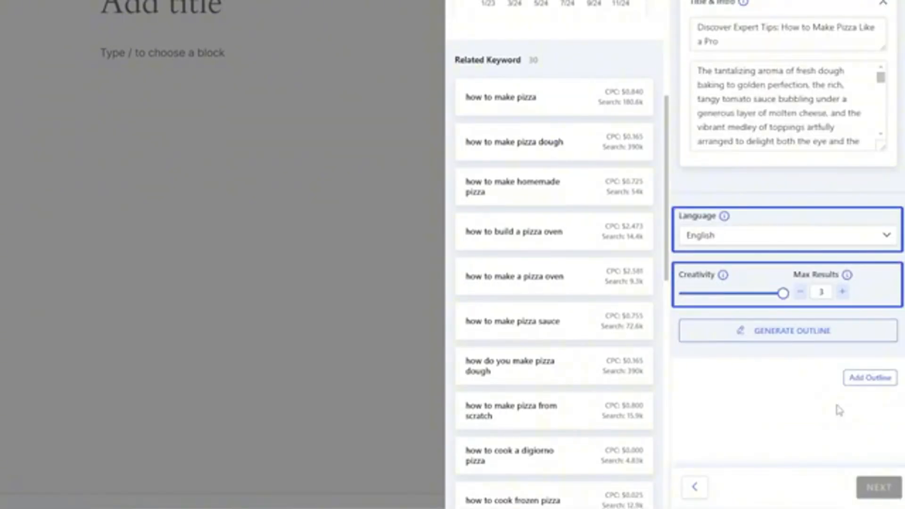
Generate outline suggestions and keep five headings, including the finest ingredients heading.
click(786, 331)
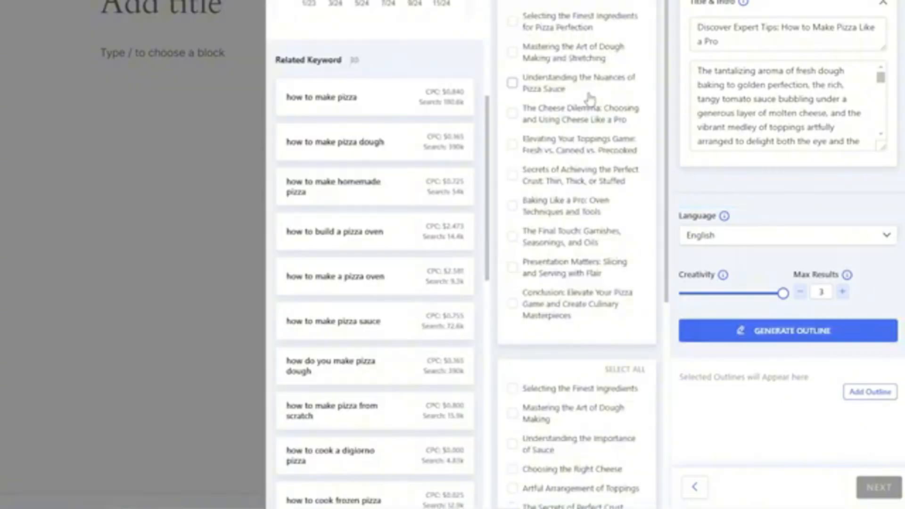
scroll(up, 3)
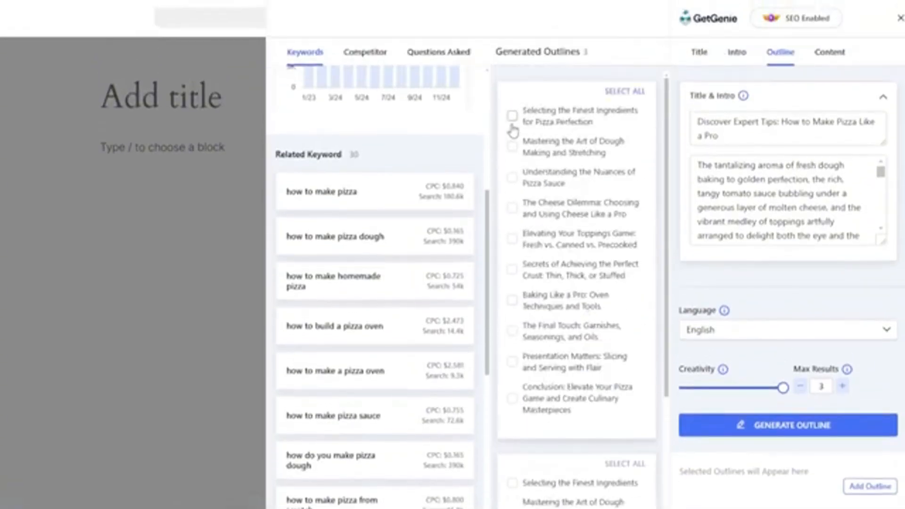
click(511, 115)
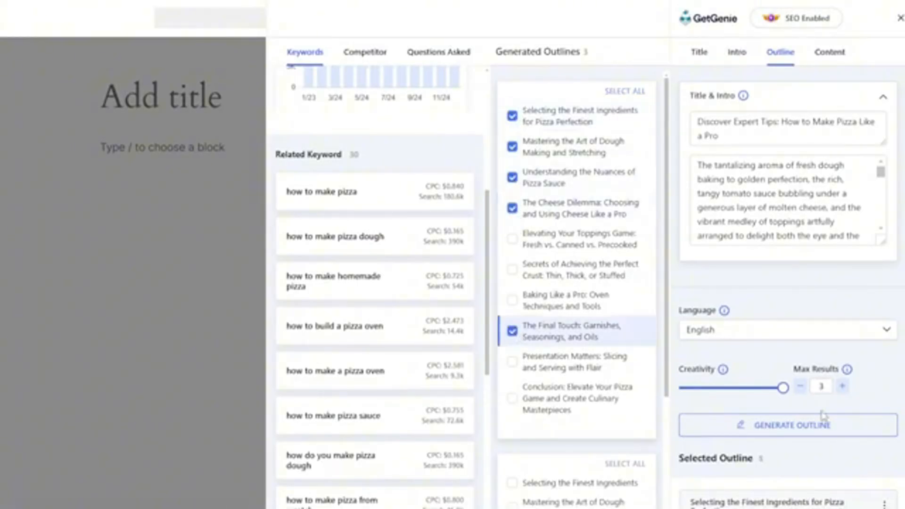
scroll(down, 3)
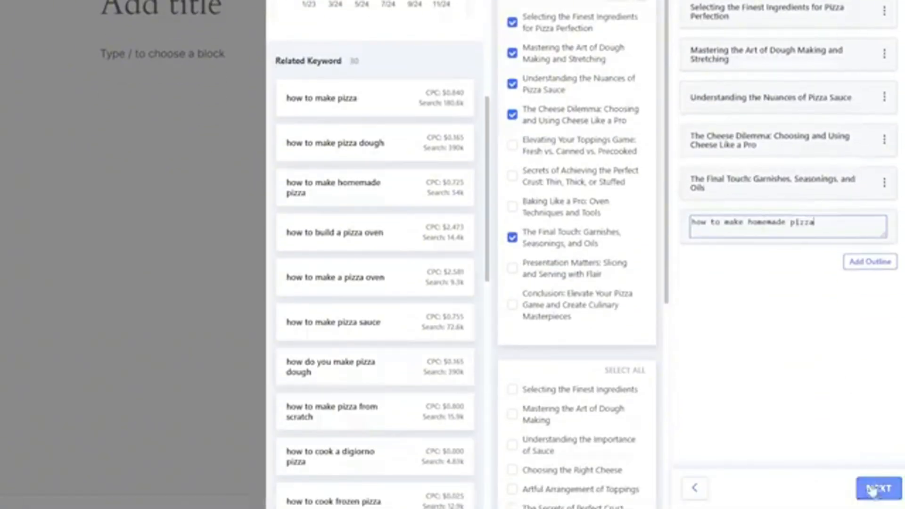
Move to the content step, choose customized step-by-step generation and set the section length.
click(873, 489)
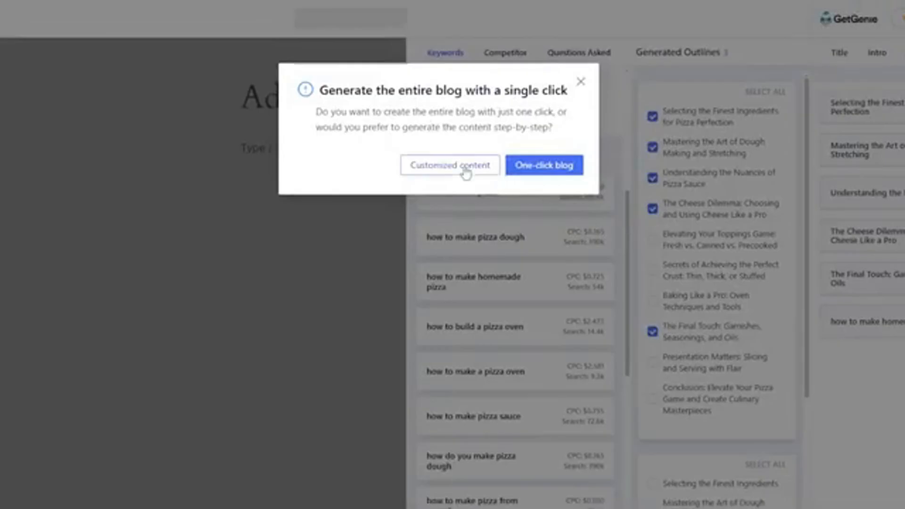
click(450, 165)
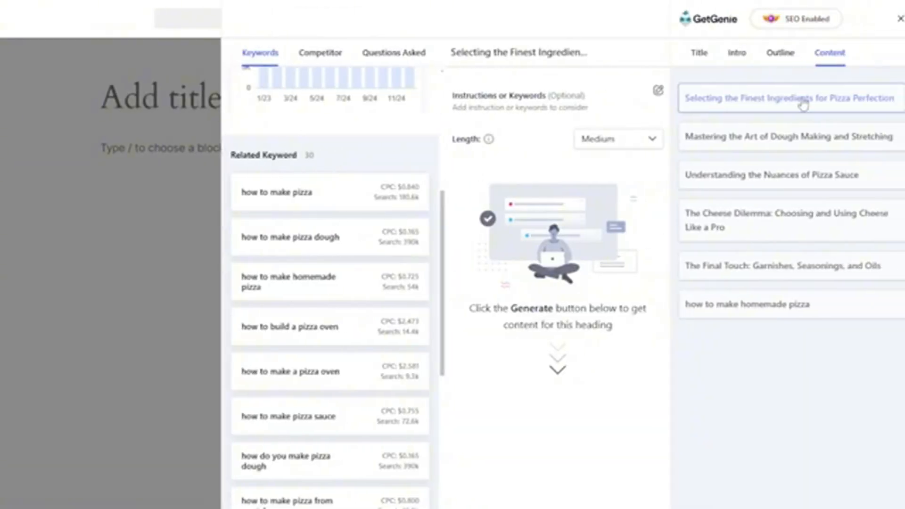
click(616, 139)
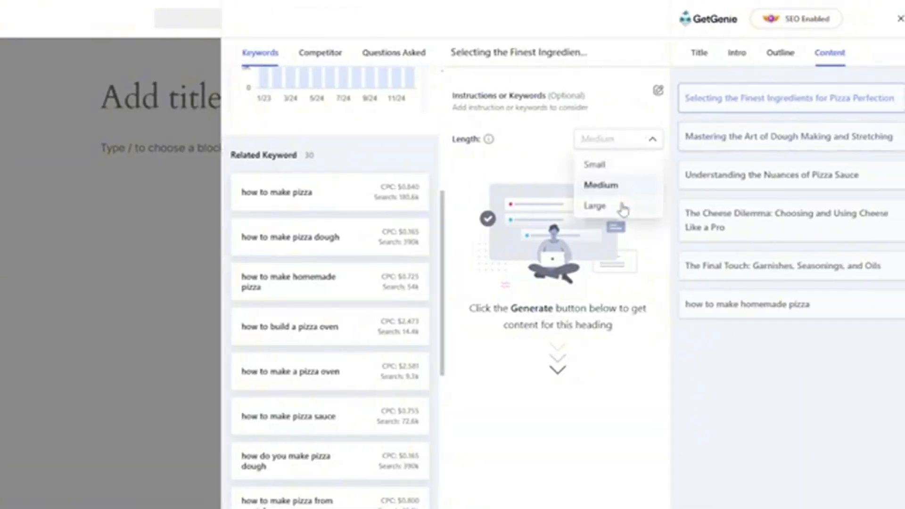
click(593, 164)
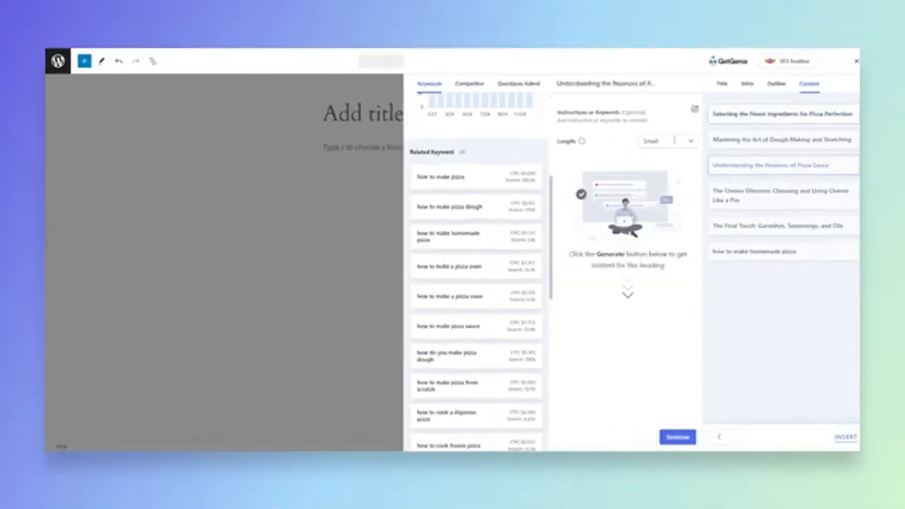
Generate the cheese section content and continue to insert it into the post.
click(677, 436)
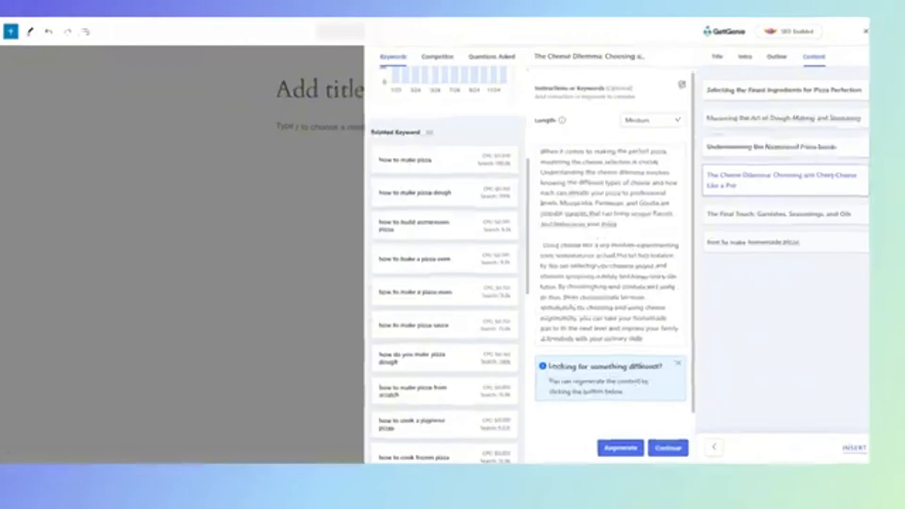
click(855, 450)
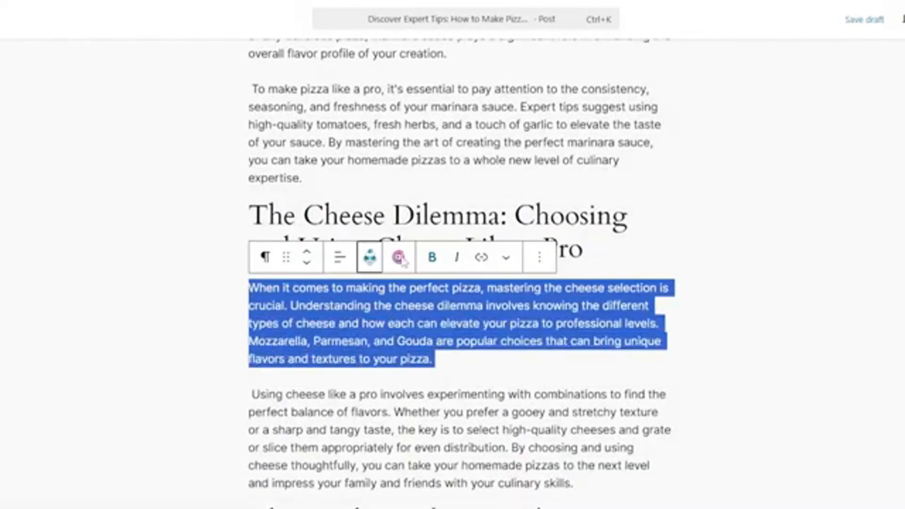
Run the AI writer on the cheese paragraph, then generate an image from the surreal art prompt.
click(396, 257)
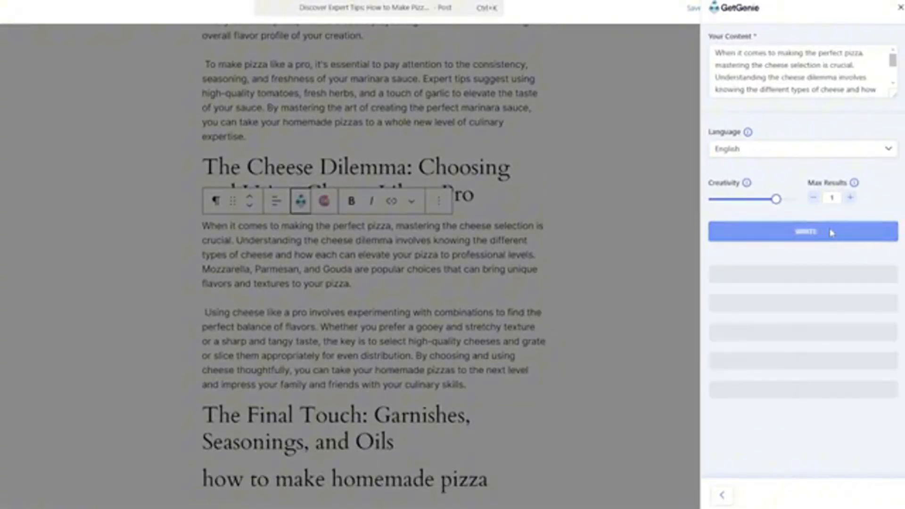
click(802, 232)
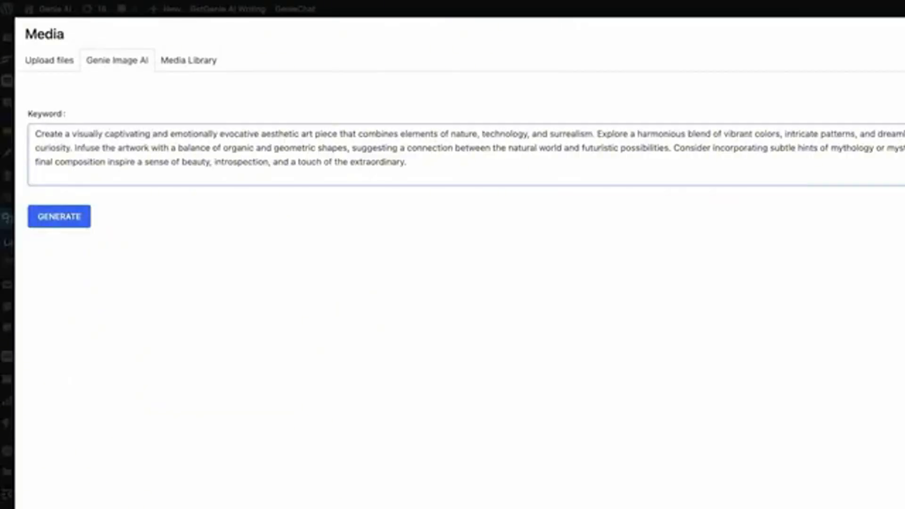
click(59, 216)
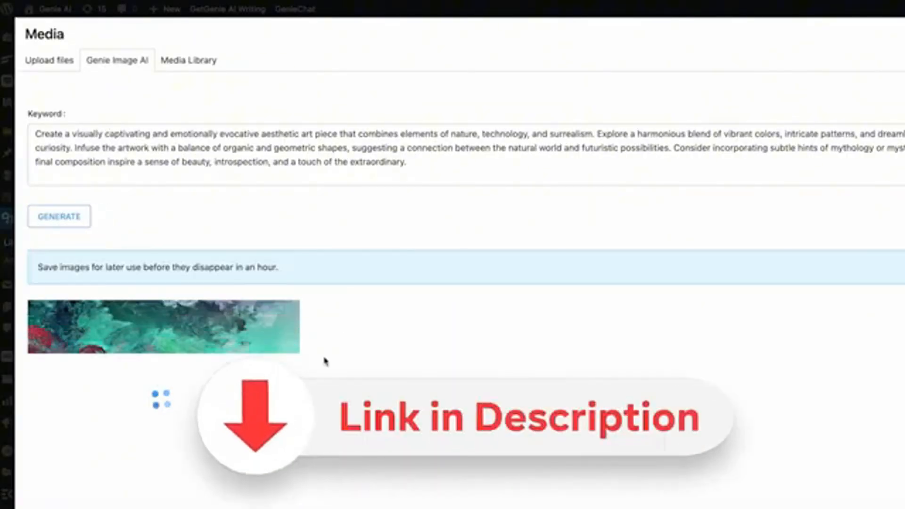